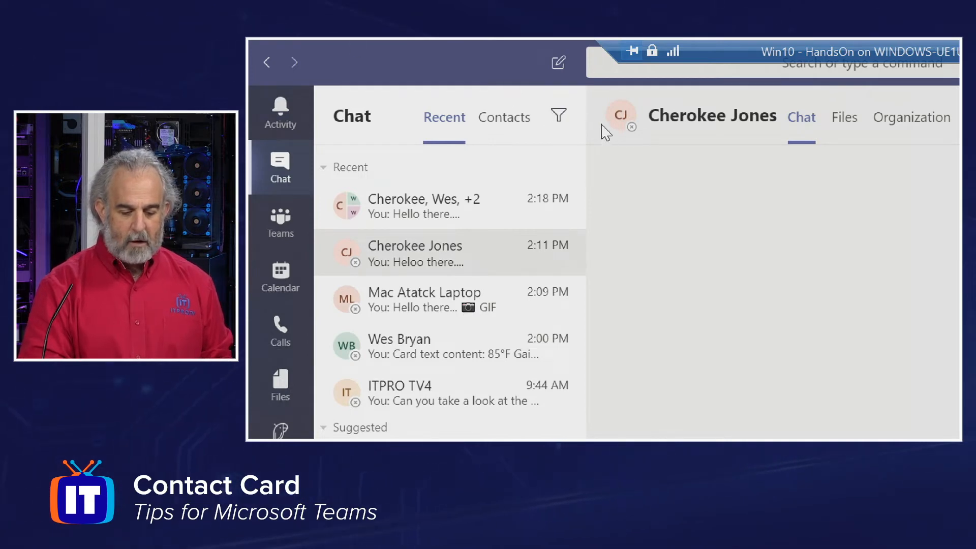
click(620, 115)
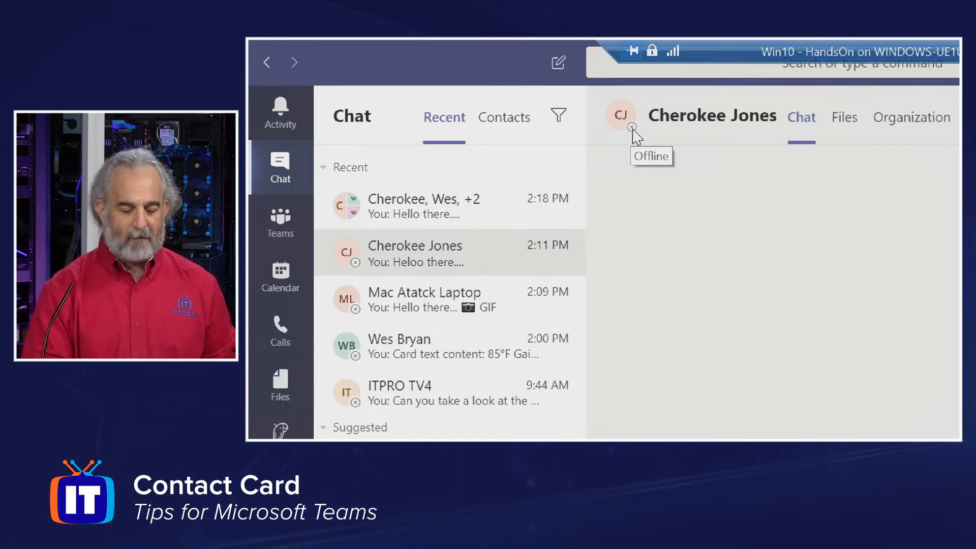
click(620, 114)
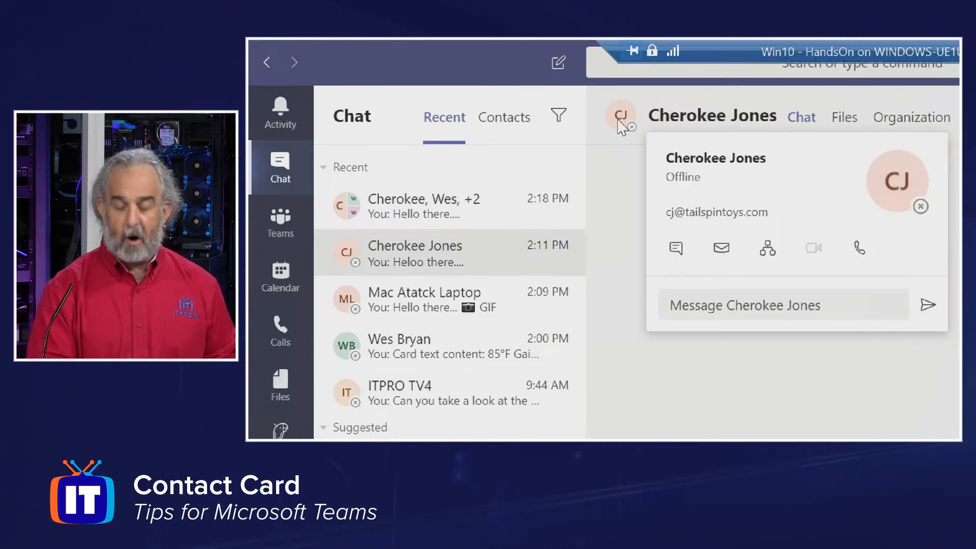
mouse_move(699, 197)
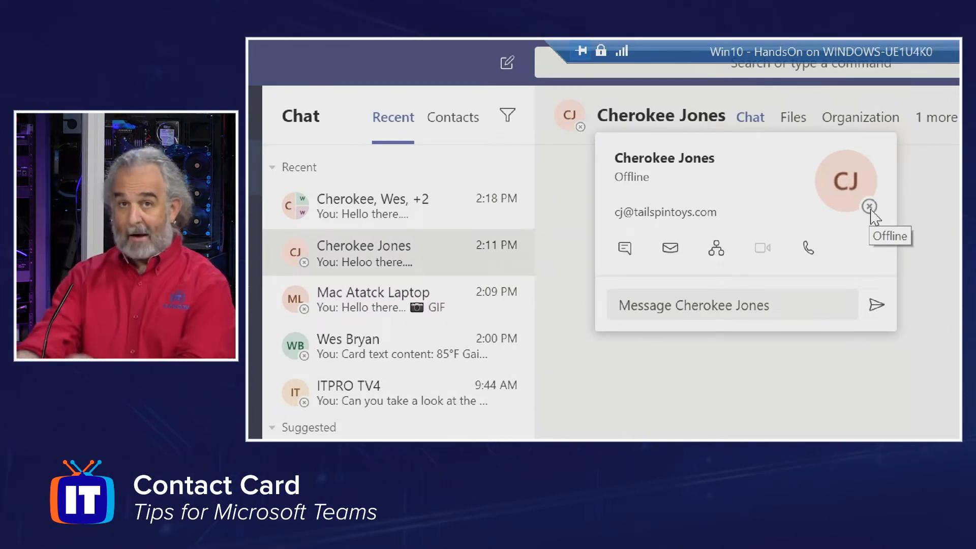
mouse_move(748, 223)
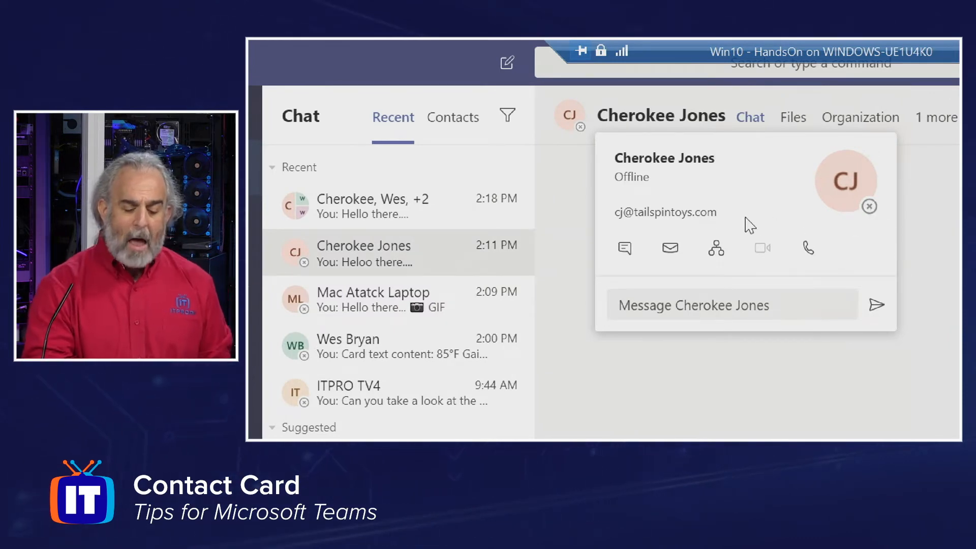
mouse_move(708, 228)
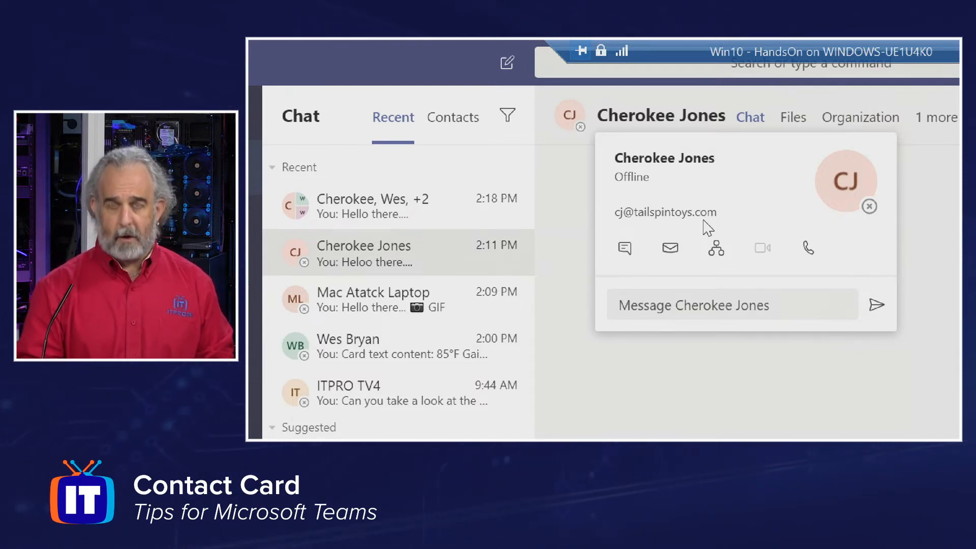
mouse_move(625, 248)
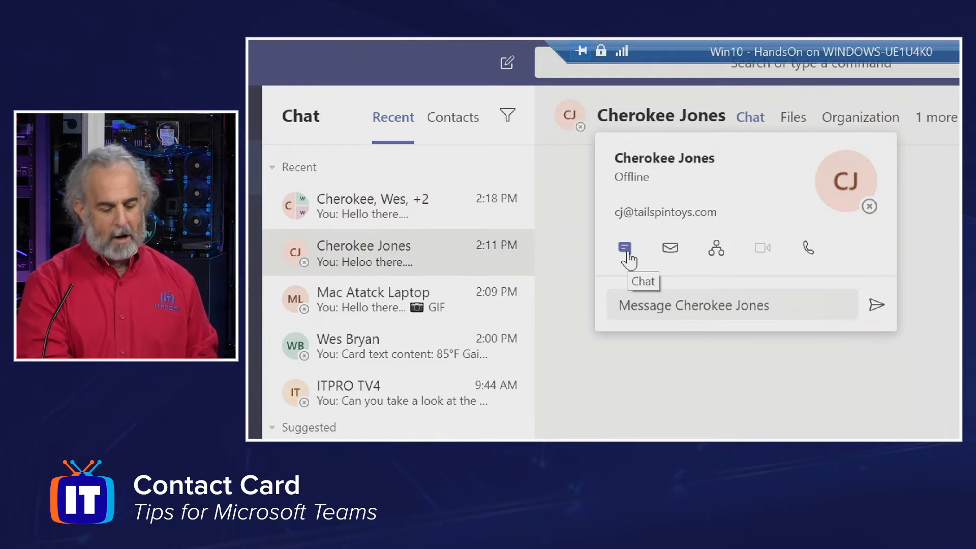
mouse_move(670, 248)
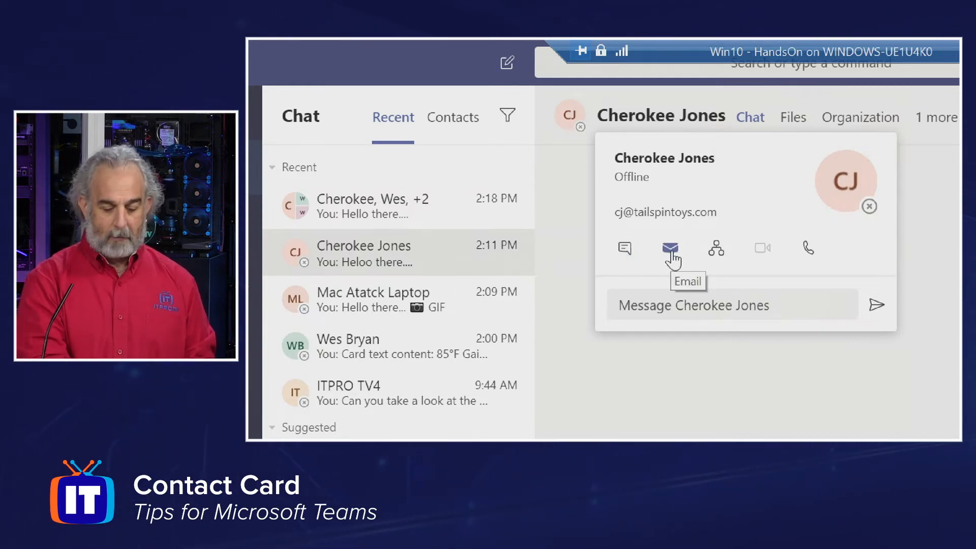
mouse_move(688, 305)
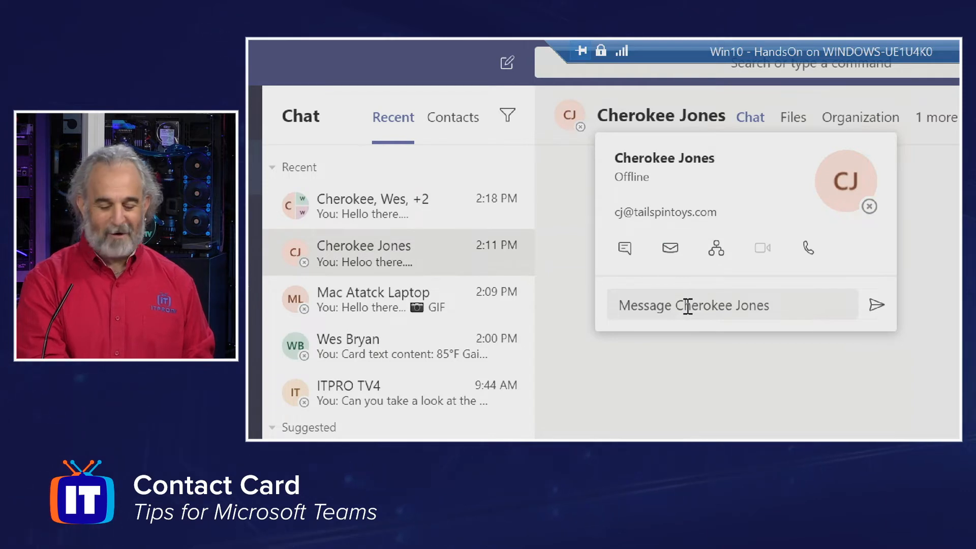
mouse_move(716, 248)
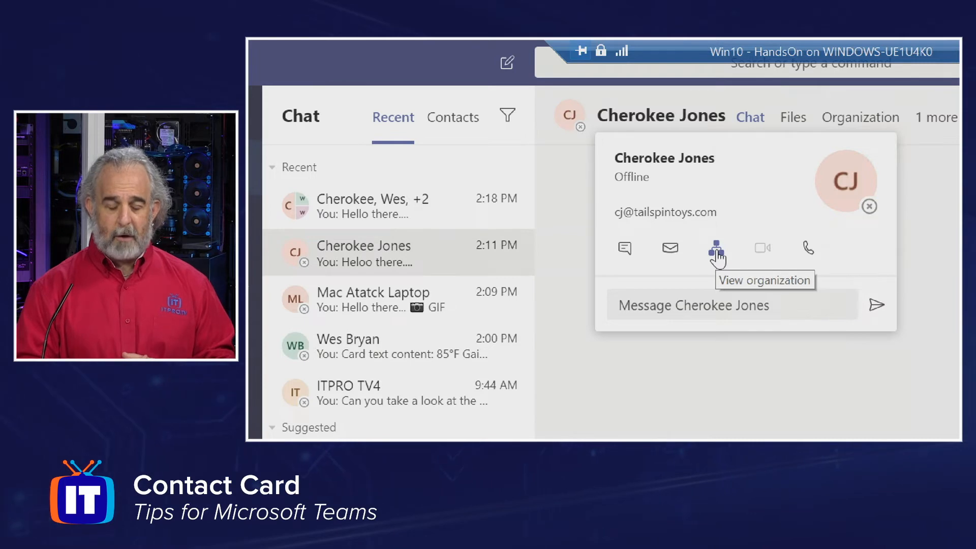
mouse_move(743, 267)
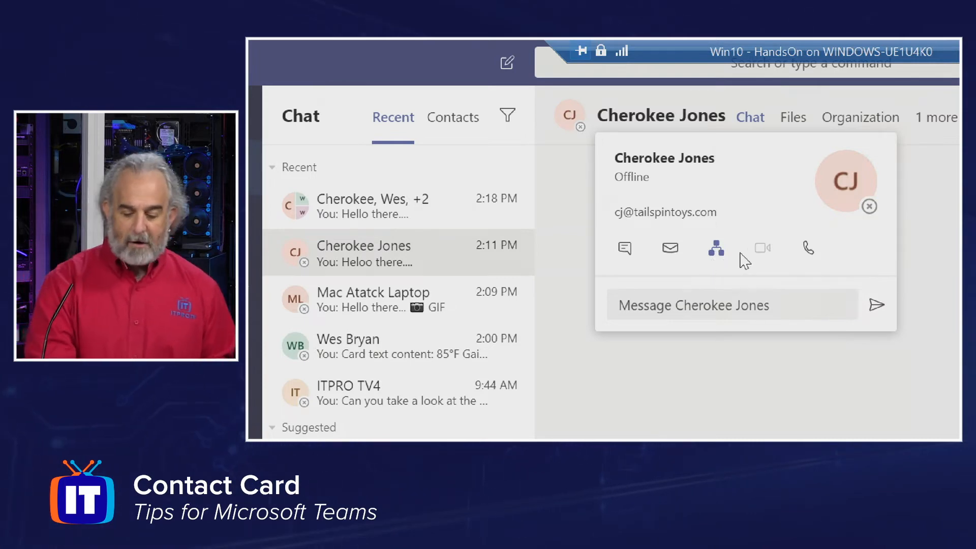
mouse_move(762, 248)
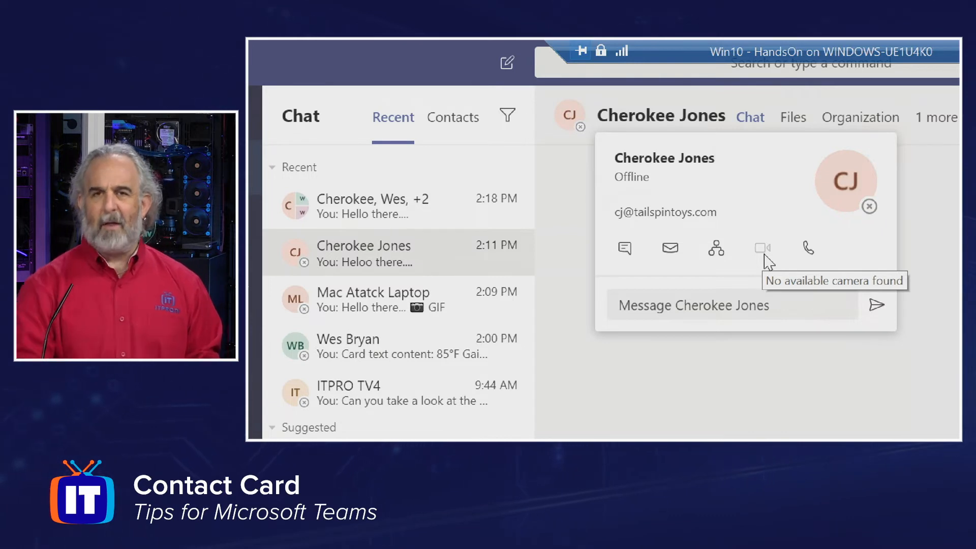
mouse_move(788, 267)
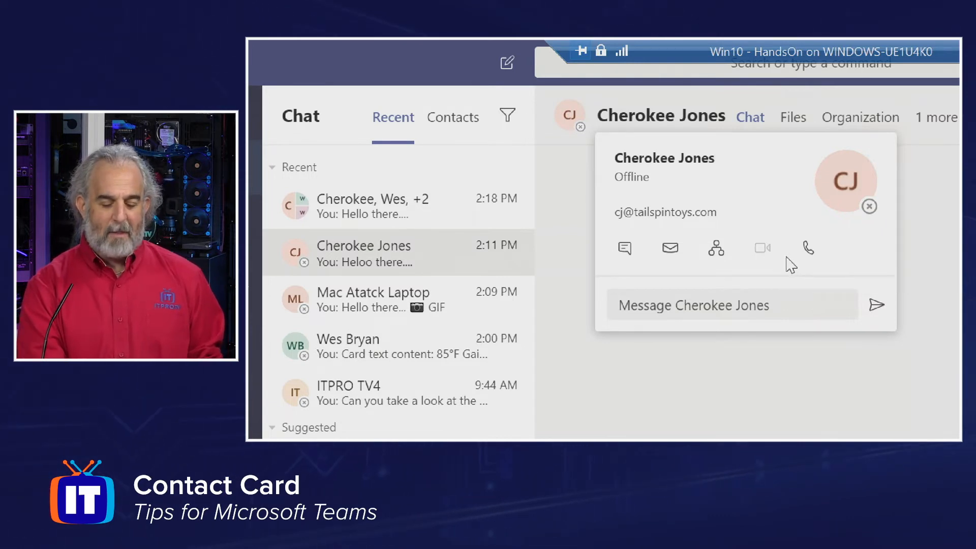
mouse_move(808, 247)
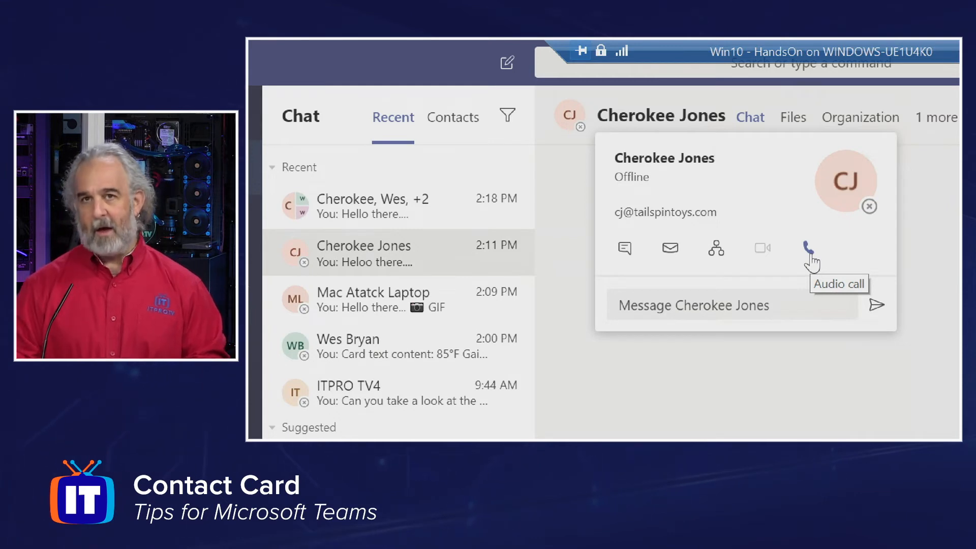
mouse_move(769, 266)
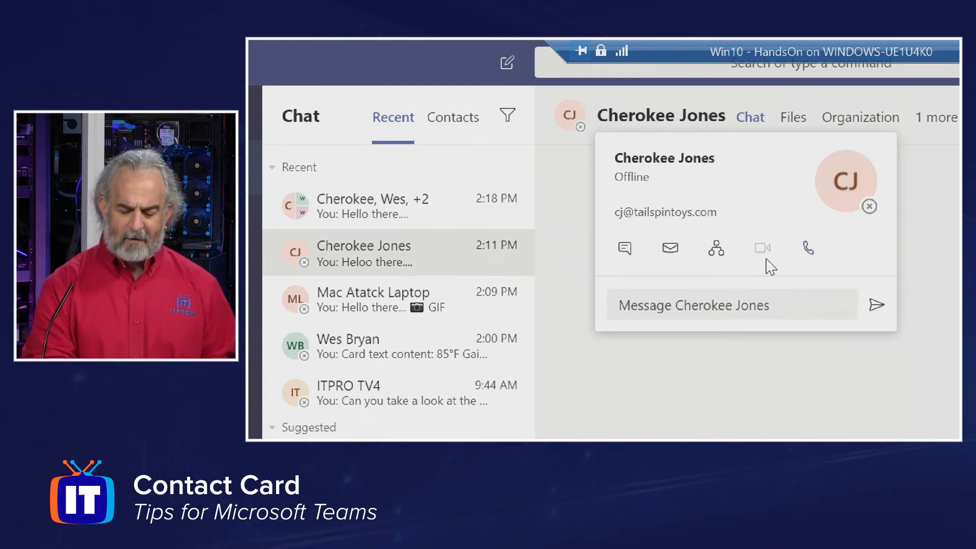
mouse_move(763, 248)
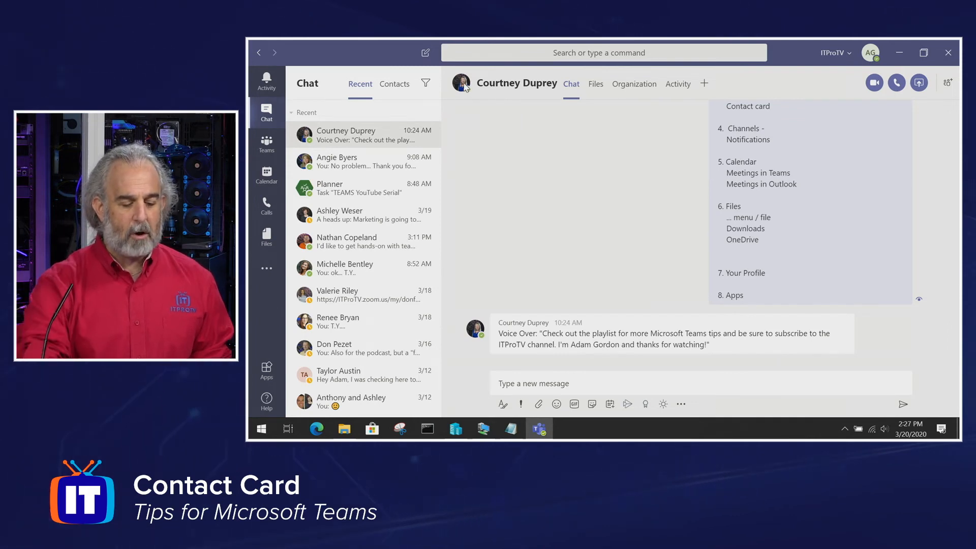
click(461, 83)
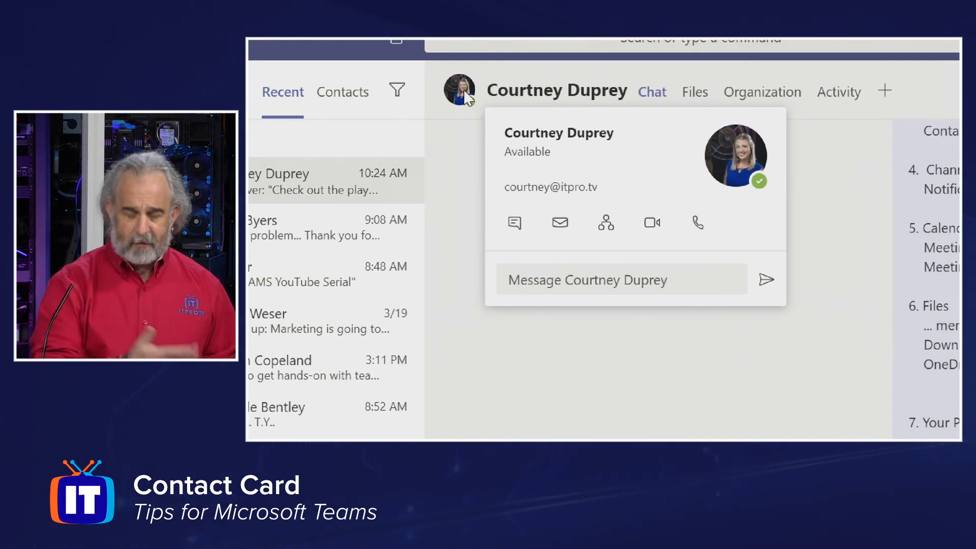
click(488, 199)
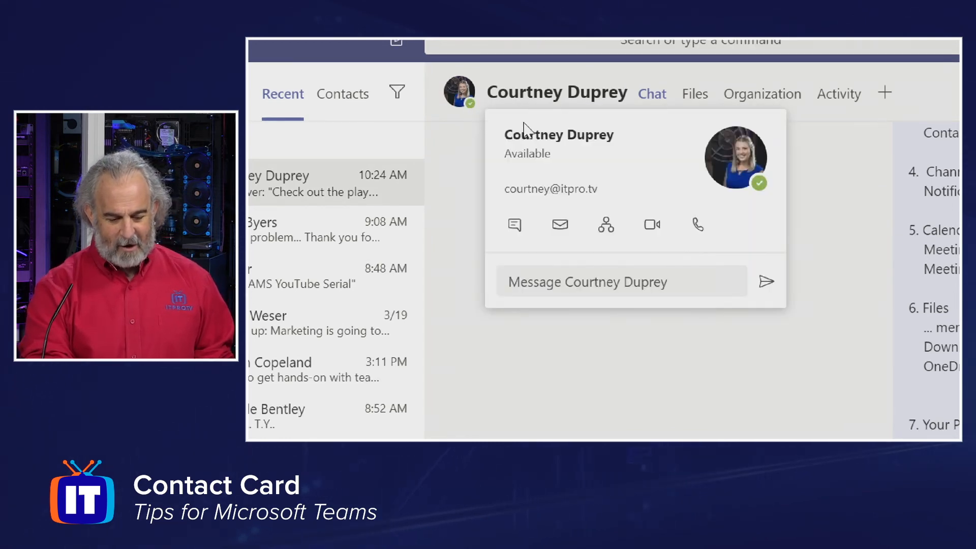
mouse_move(652, 225)
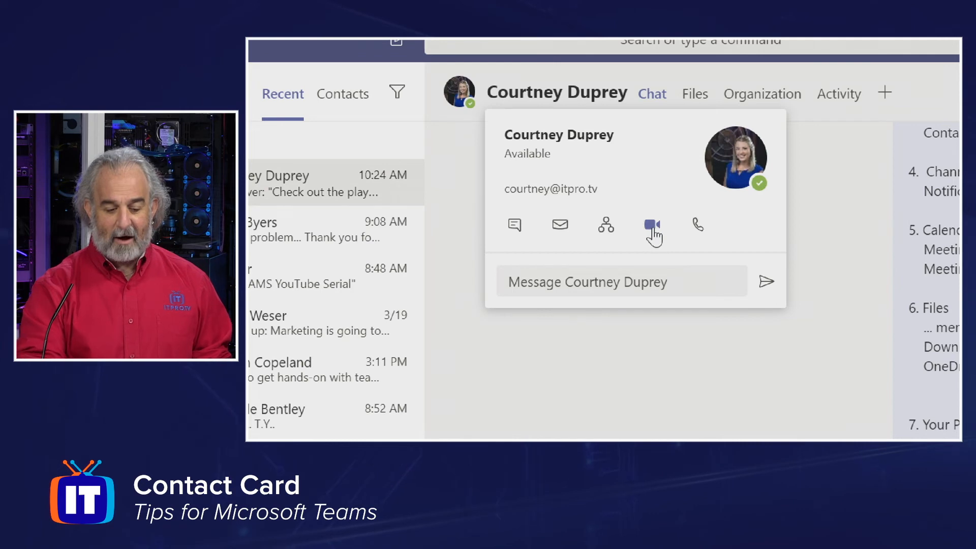
mouse_move(652, 223)
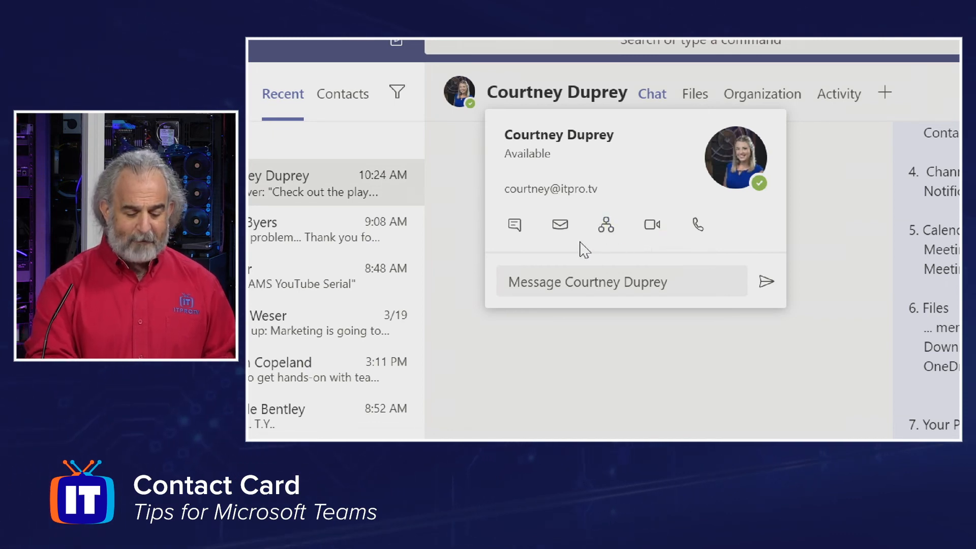
mouse_move(559, 232)
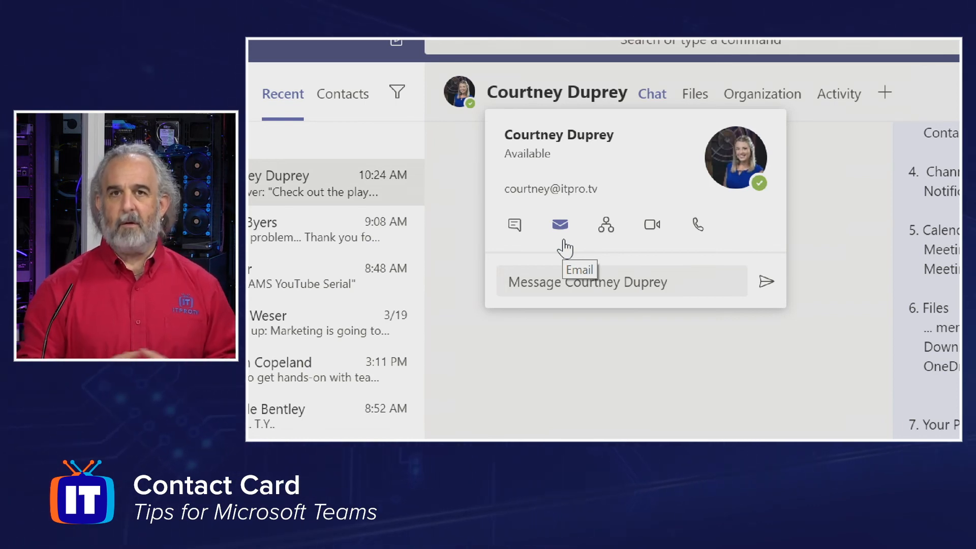
mouse_move(606, 240)
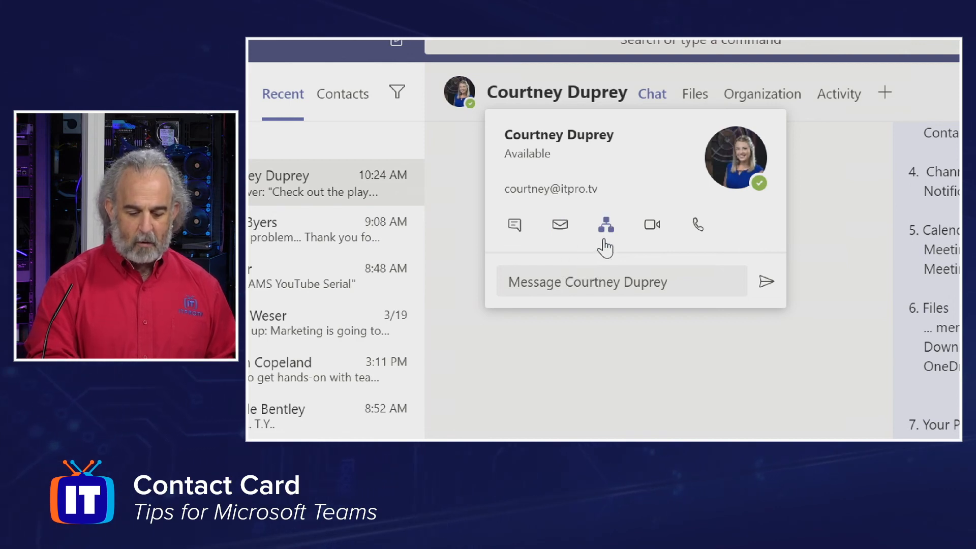
mouse_move(608, 232)
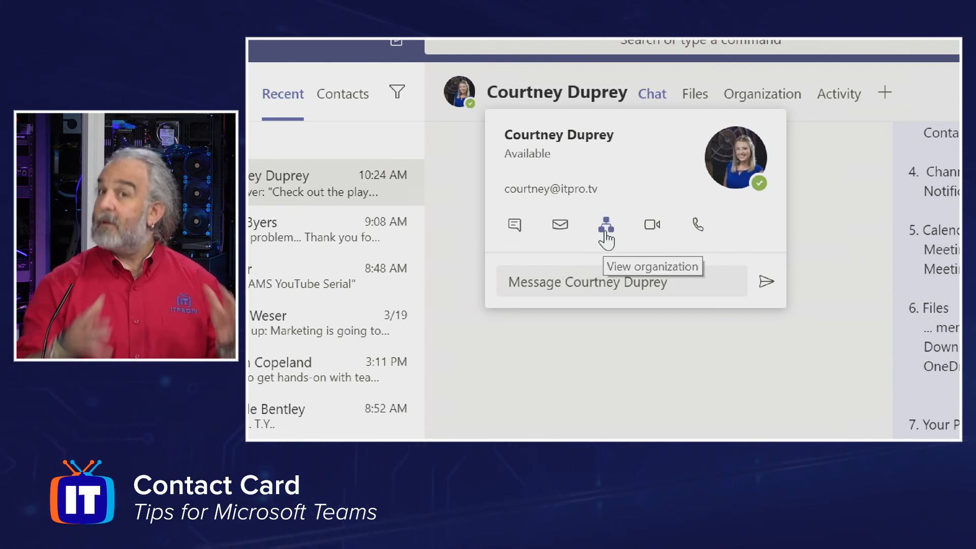